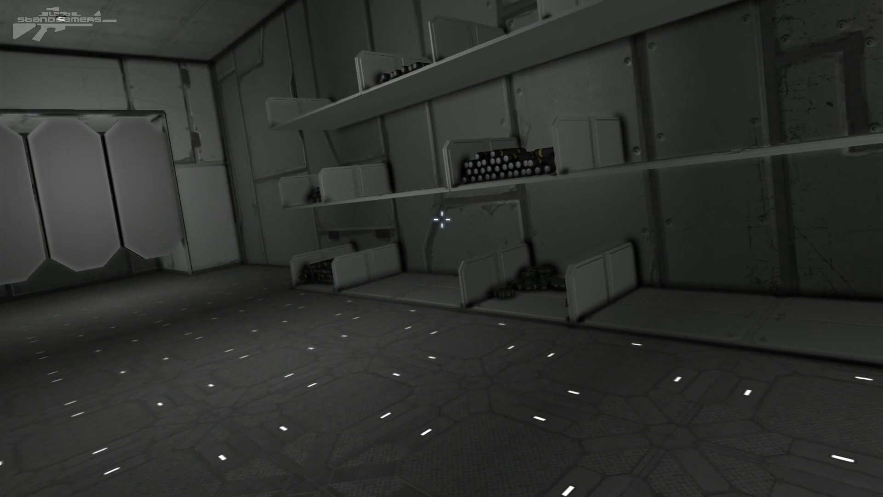
{"action": "mouse_move", "coordinate": [441, 221]}
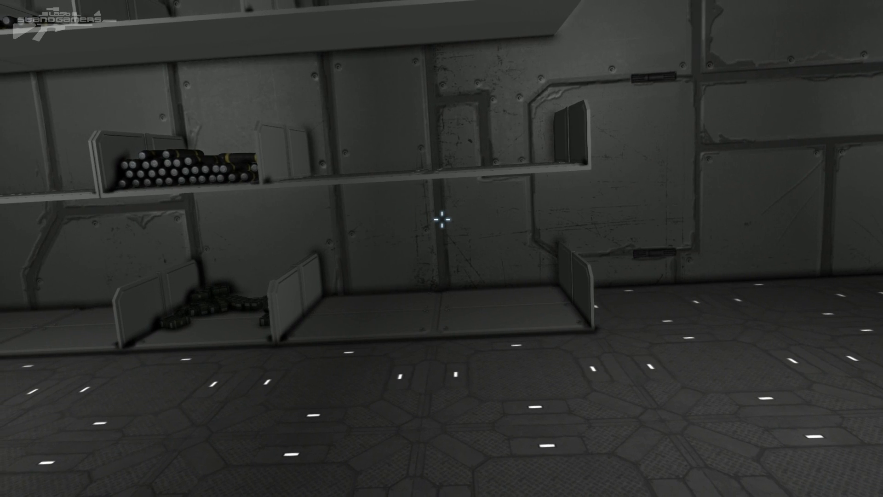
{"action": "mouse_move", "coordinate": [441, 221]}
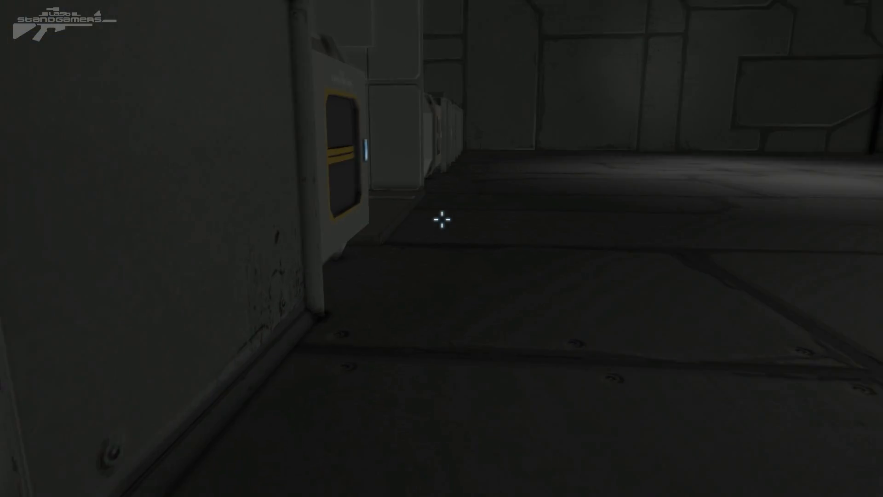
{"action": "mouse_move", "coordinate": [442, 220]}
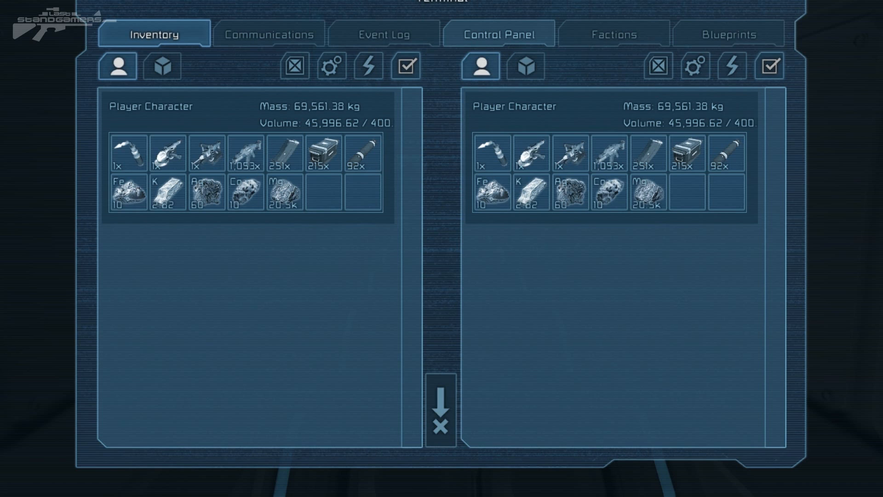
{"action": "mouse_move", "coordinate": [647, 191]}
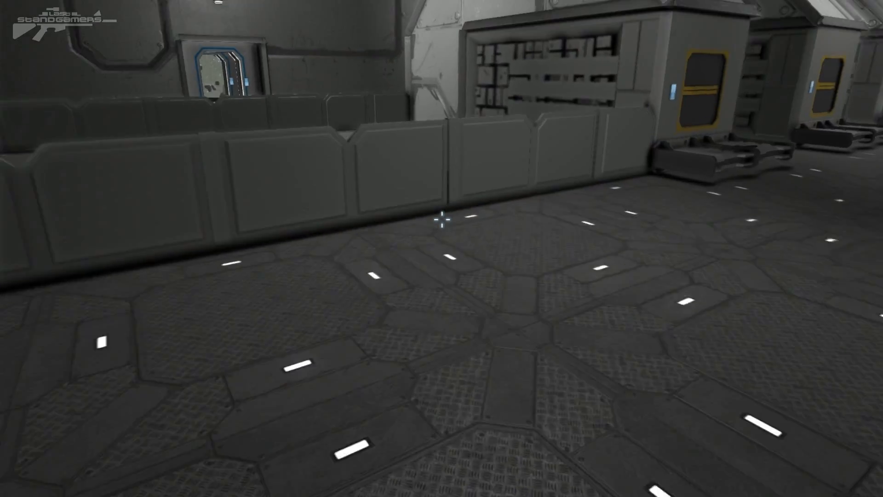
{"action": "mouse_move", "coordinate": [442, 220]}
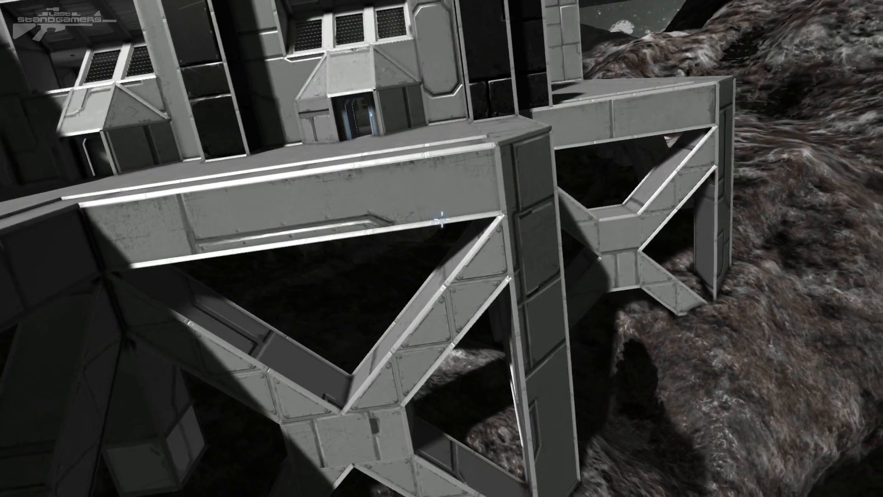
Place armor blocks, a rotor and a gravity generator at the beam's end, beside a reactor.
{"action": "key", "text": "g"}
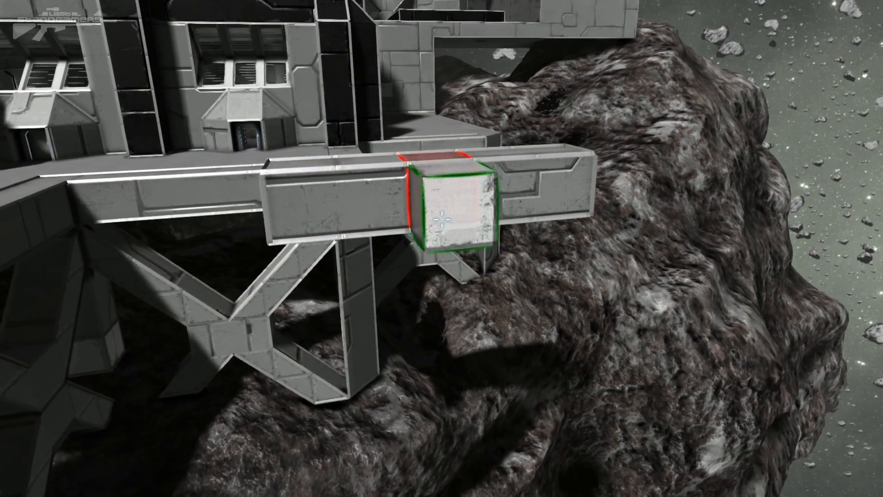
{"action": "key", "text": "g"}
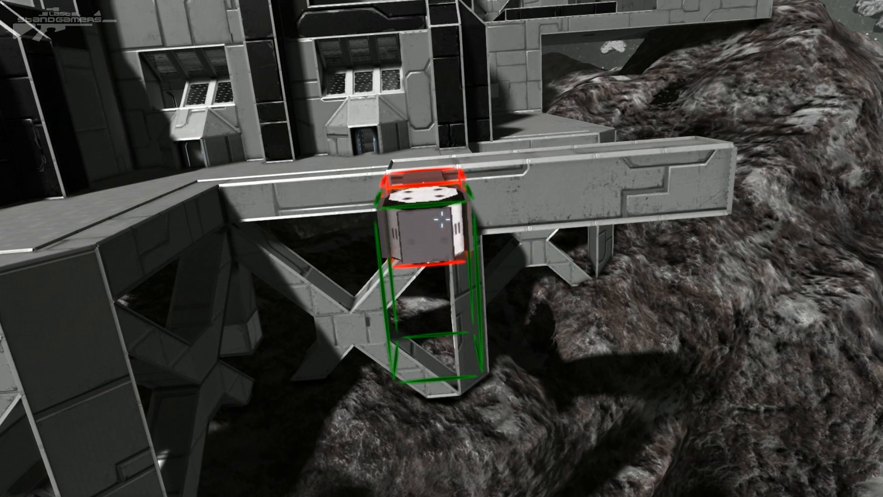
{"action": "key", "text": "g"}
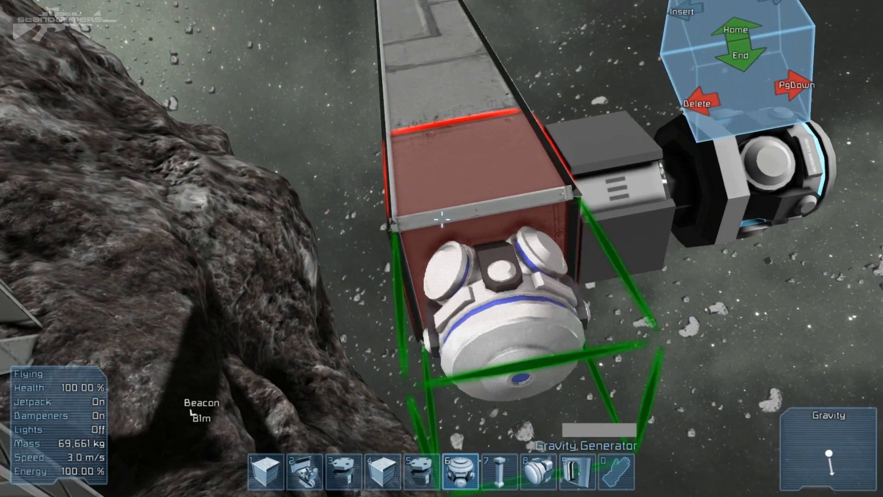
{"action": "key", "text": "g"}
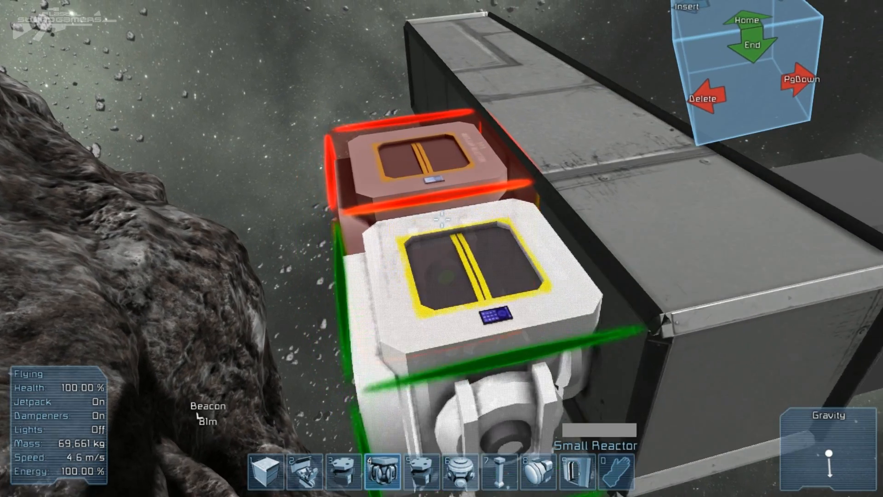
{"action": "key", "text": "K"}
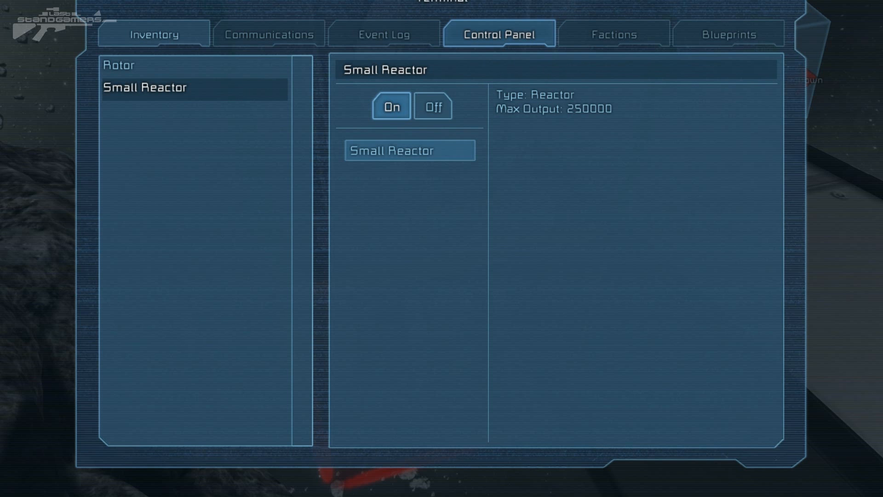
Review the rotor's torque, braking torque, velocity and limits, then close the terminal.
{"action": "left_click", "coordinate": [118, 65]}
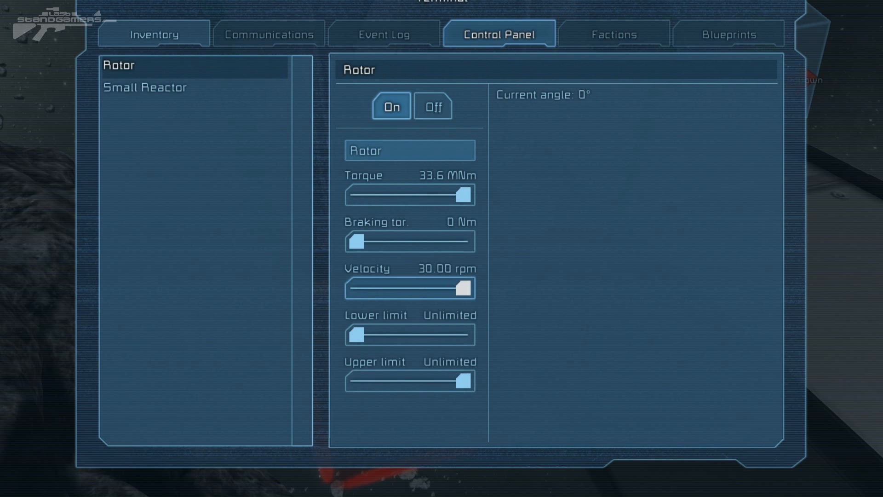
{"action": "key", "text": "Escape"}
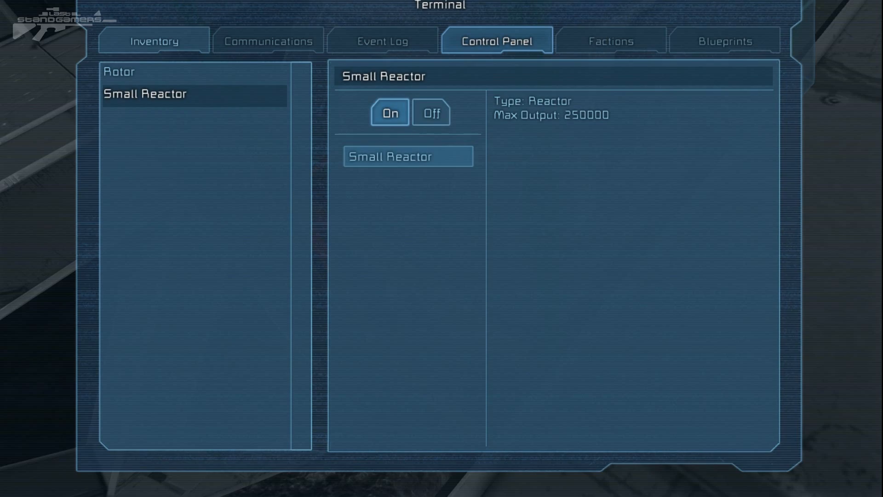
Show this section's rotor torque and velocity settings in the Control Panel.
{"action": "left_click", "coordinate": [118, 71]}
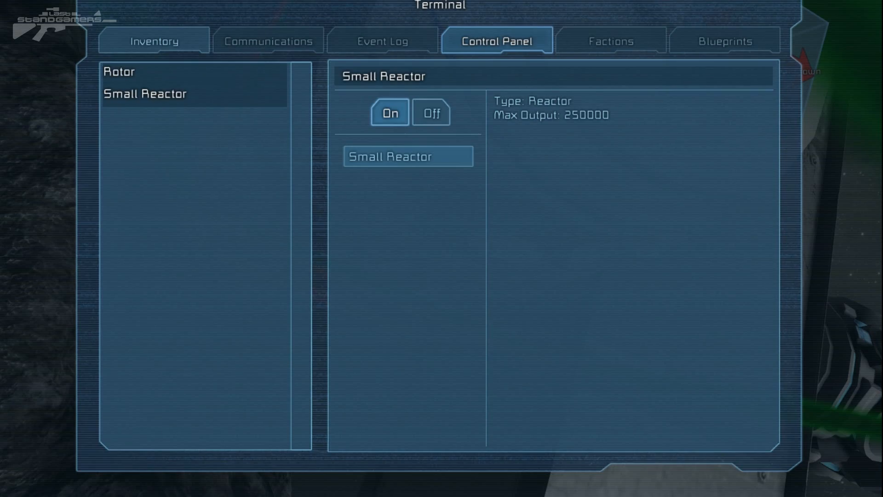
Check the rotor's velocity setting, then close the terminal.
{"action": "left_click", "coordinate": [119, 71]}
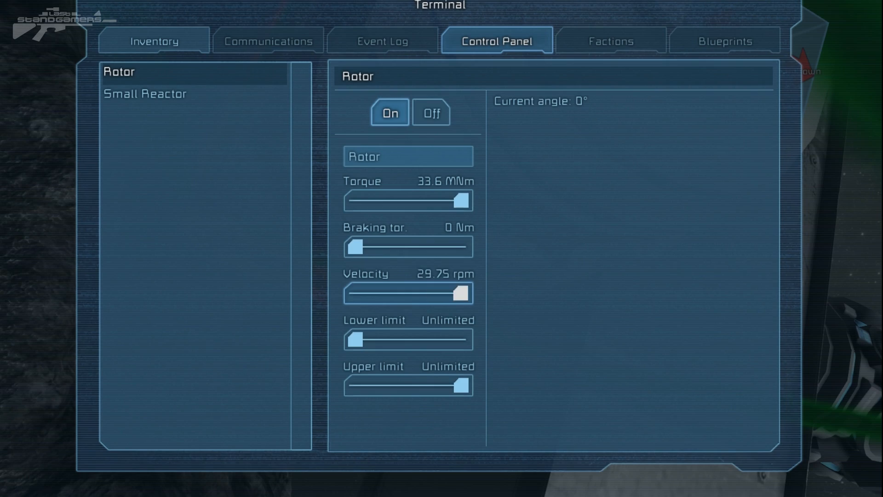
{"action": "key", "text": "Escape"}
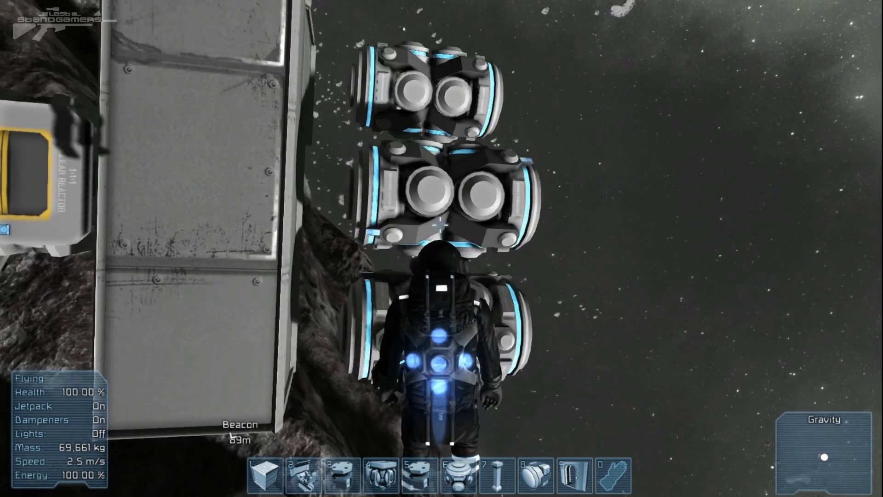
Turn off the jetpack and land on top of the rotor blocks.
{"action": "key", "text": "J"}
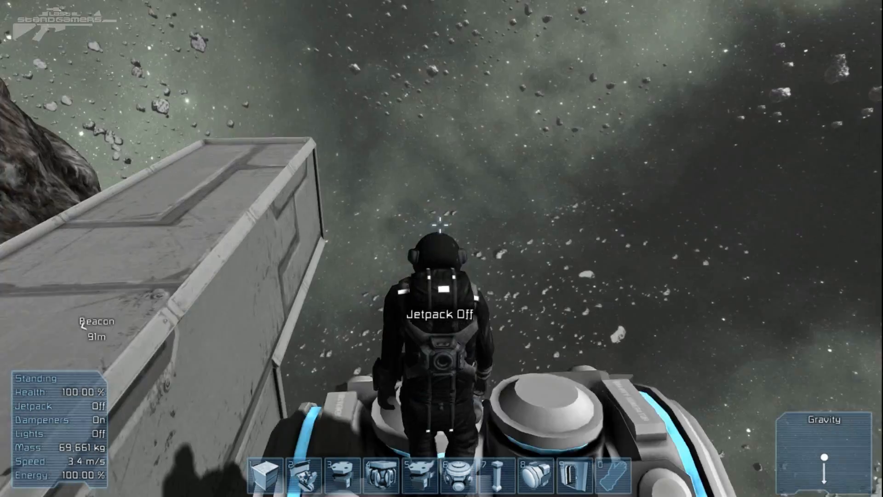
{"action": "key", "text": "space"}
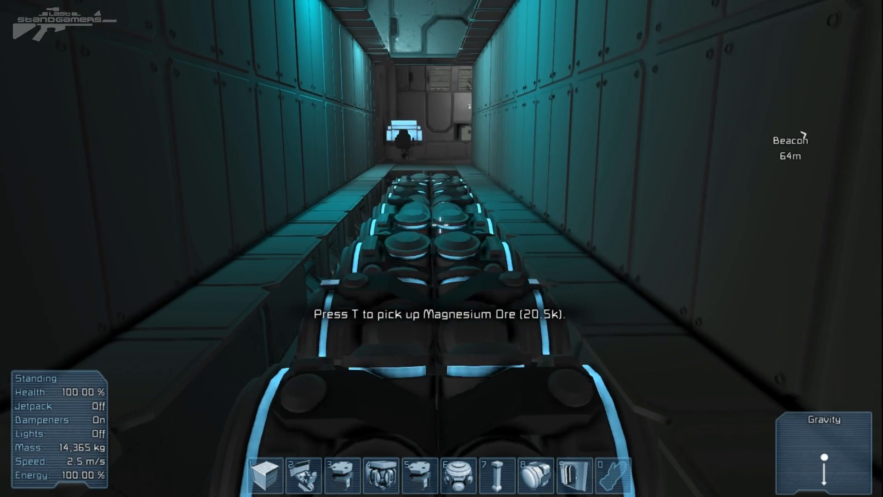
Follow the Magnesium Ore rock down the corridor alongside the rotor conveyor.
{"action": "key", "text": "t"}
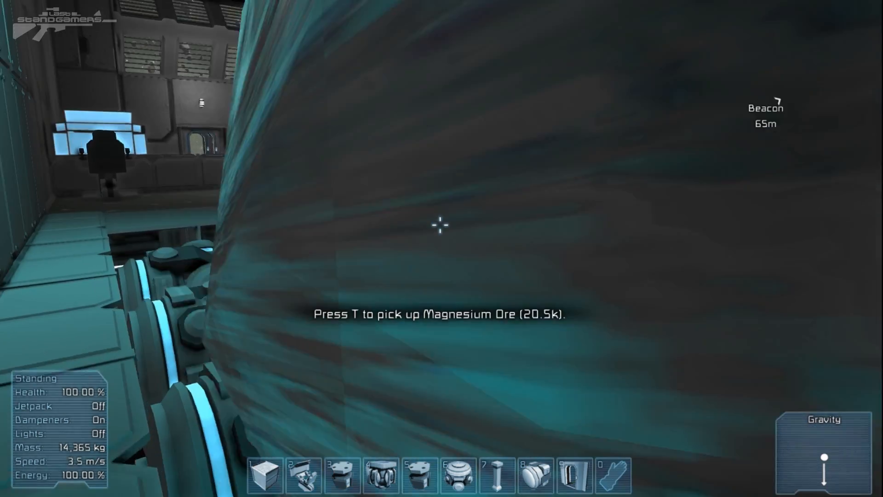
{"action": "key", "text": "t"}
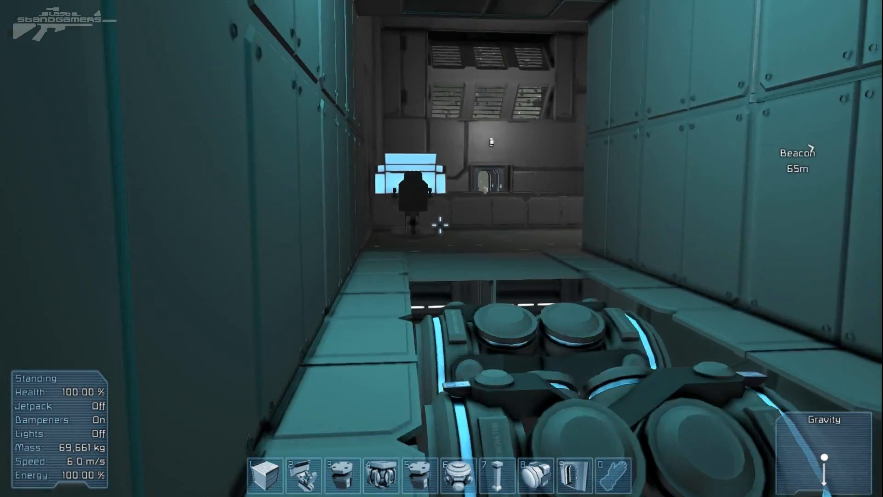